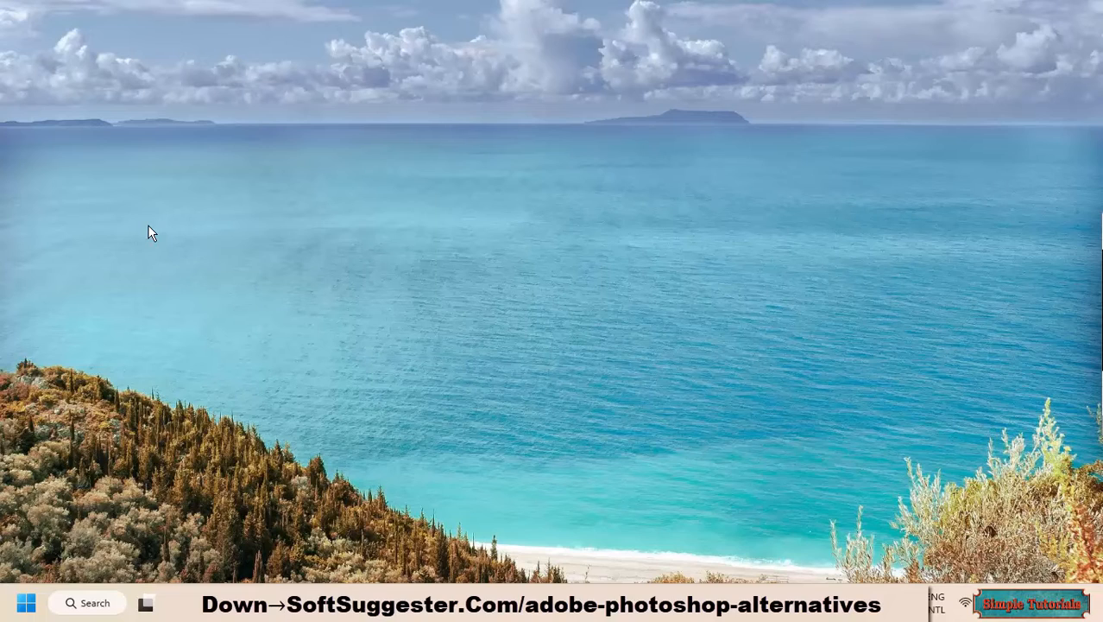
mouse_move(487, 299)
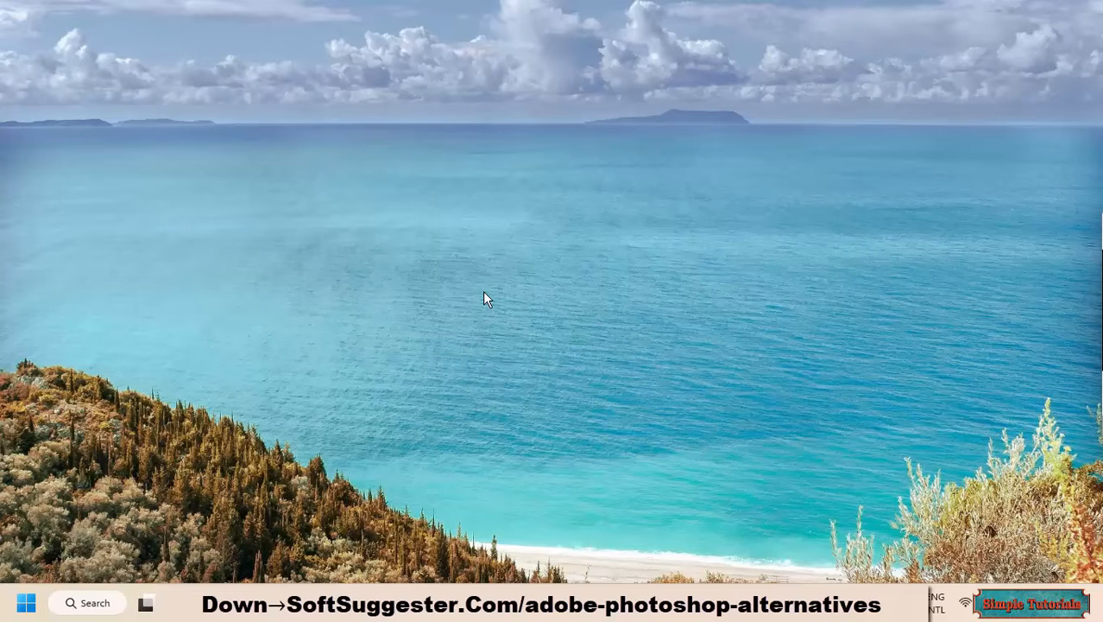
mouse_move(480, 301)
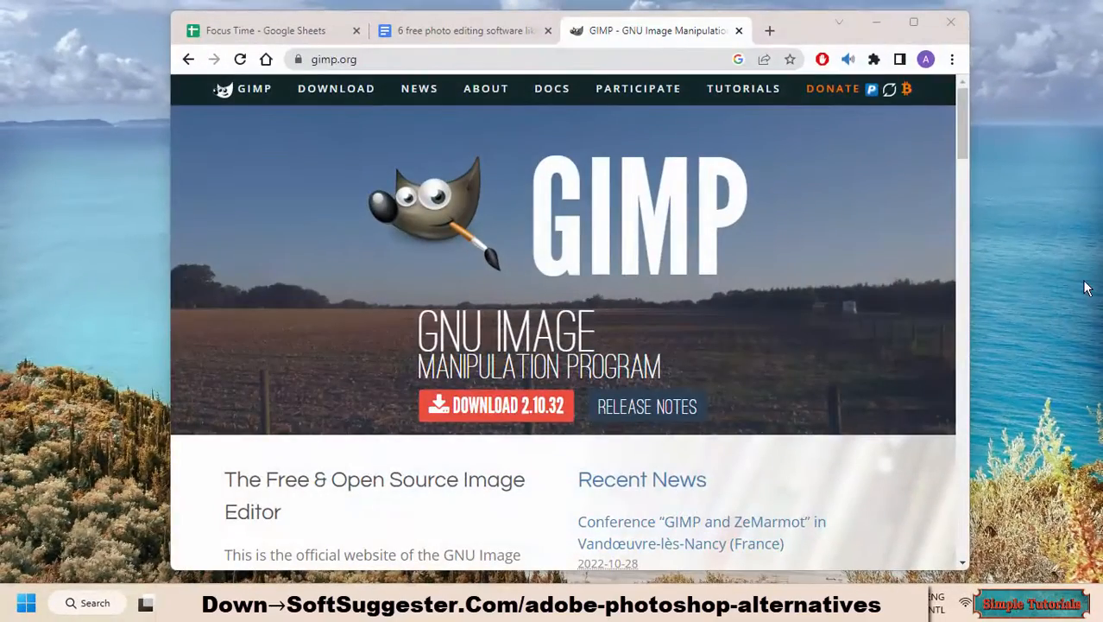
Scroll the GIMP homepage through photo manipulation, graphic design and programming algorithm highlights.
scroll("down", 3)
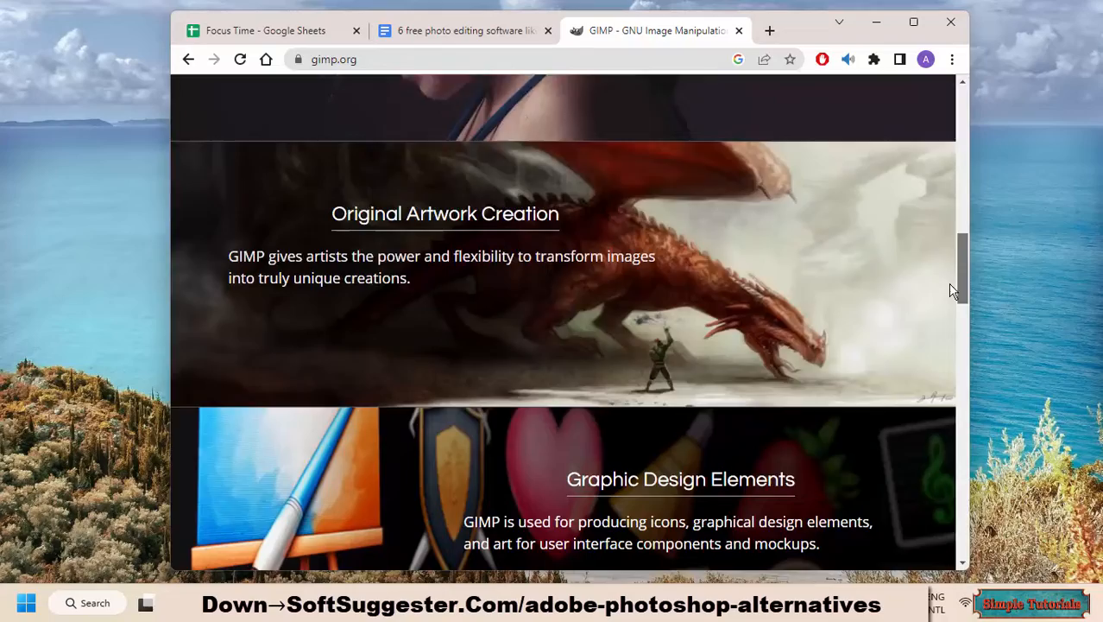
scroll("down", 3)
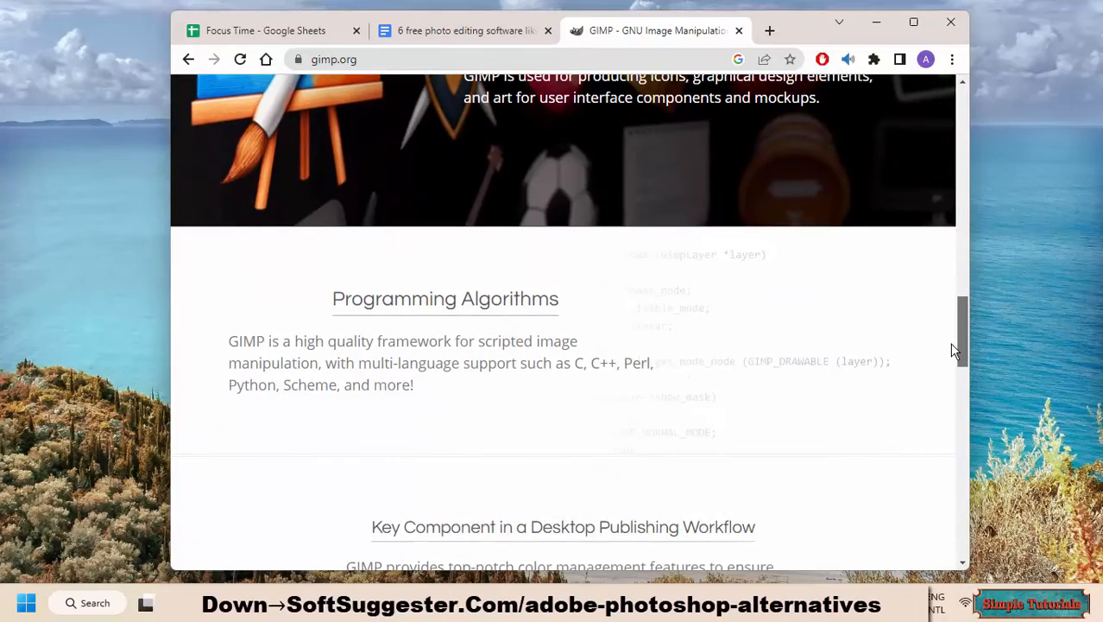
scroll("down", 3)
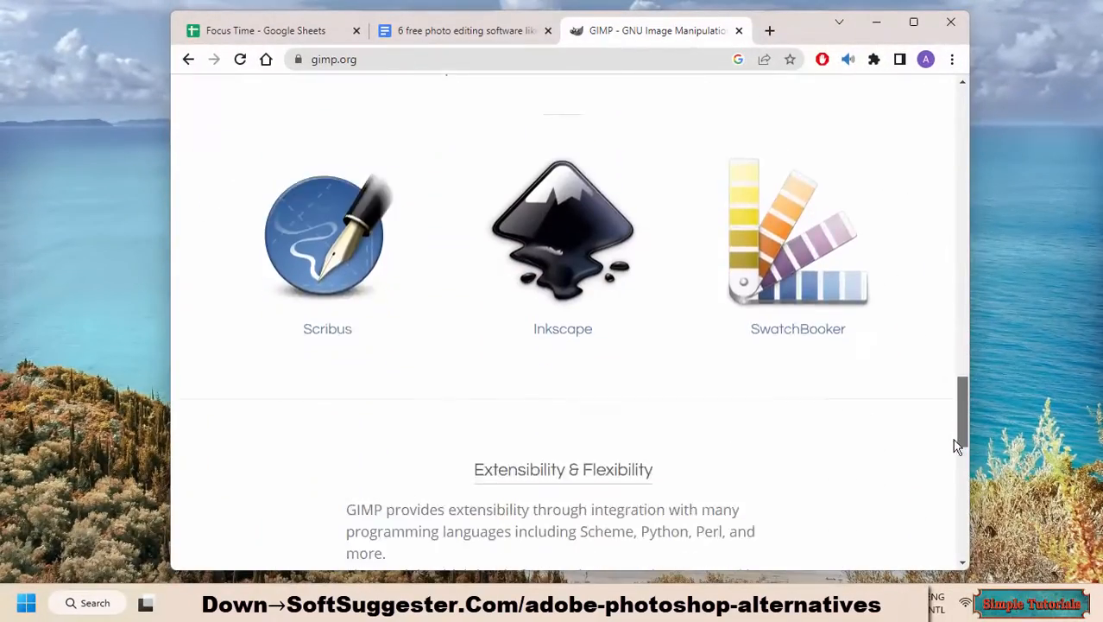
scroll("down", 3)
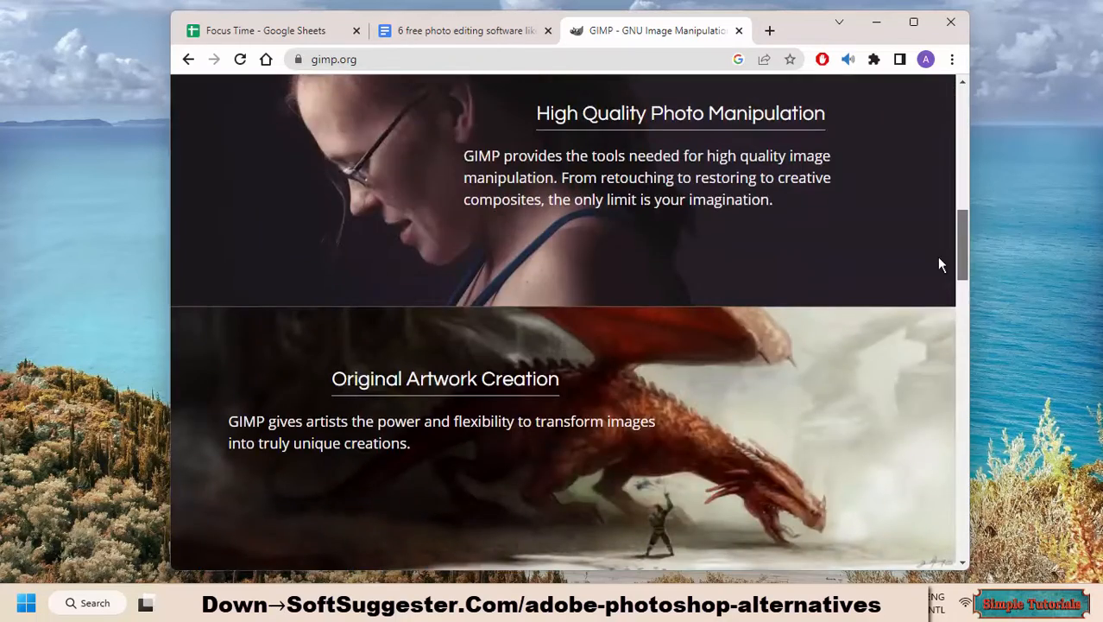
scroll("down", 3)
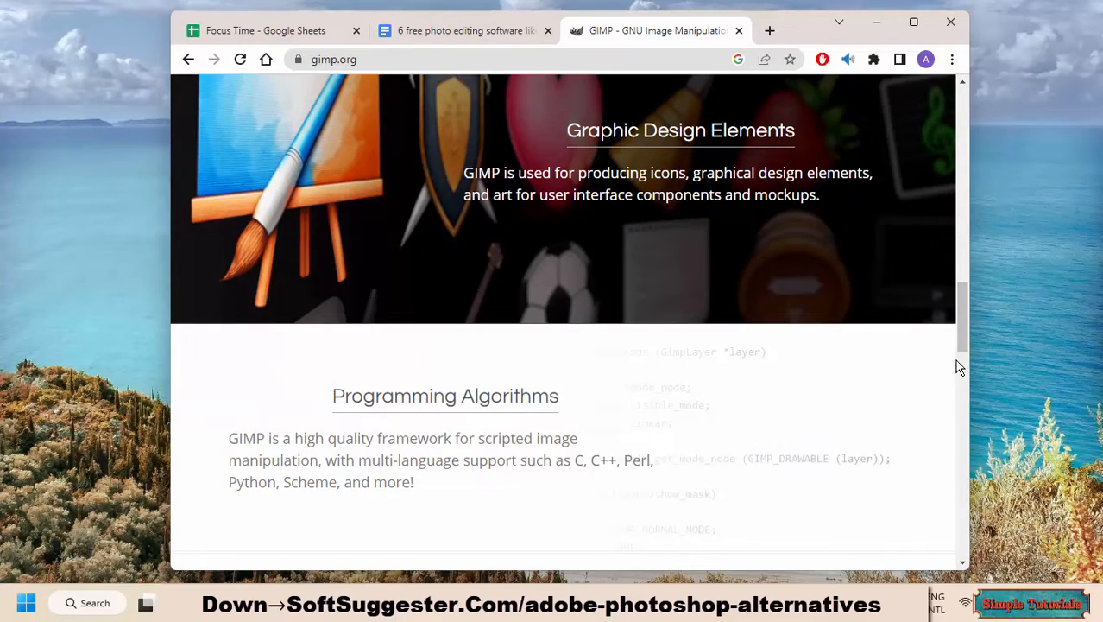
mouse_move(773, 375)
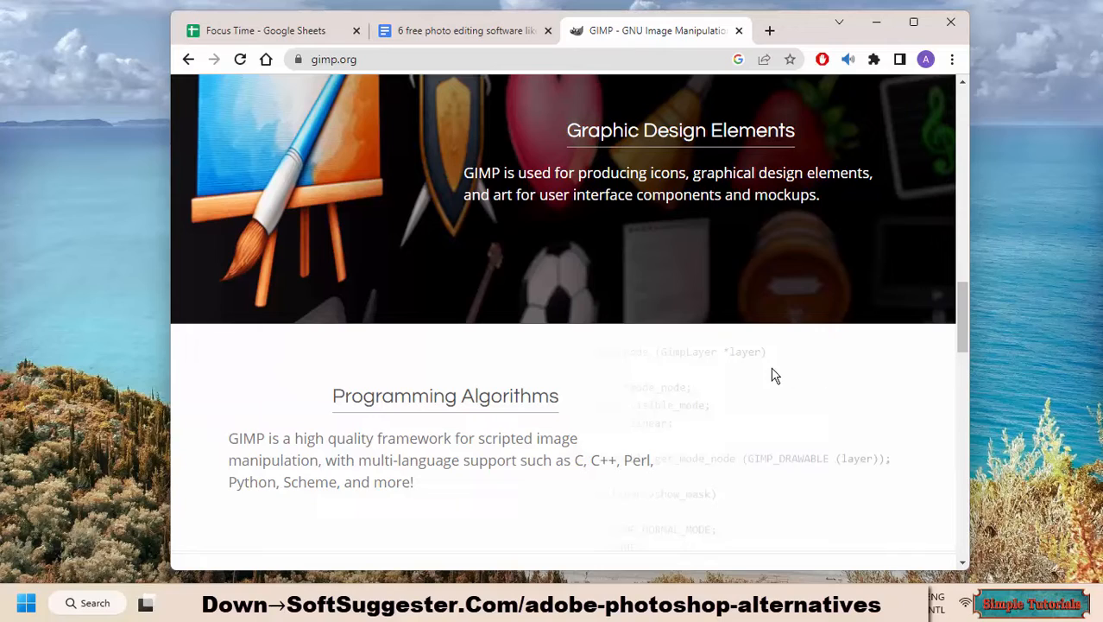
mouse_move(776, 335)
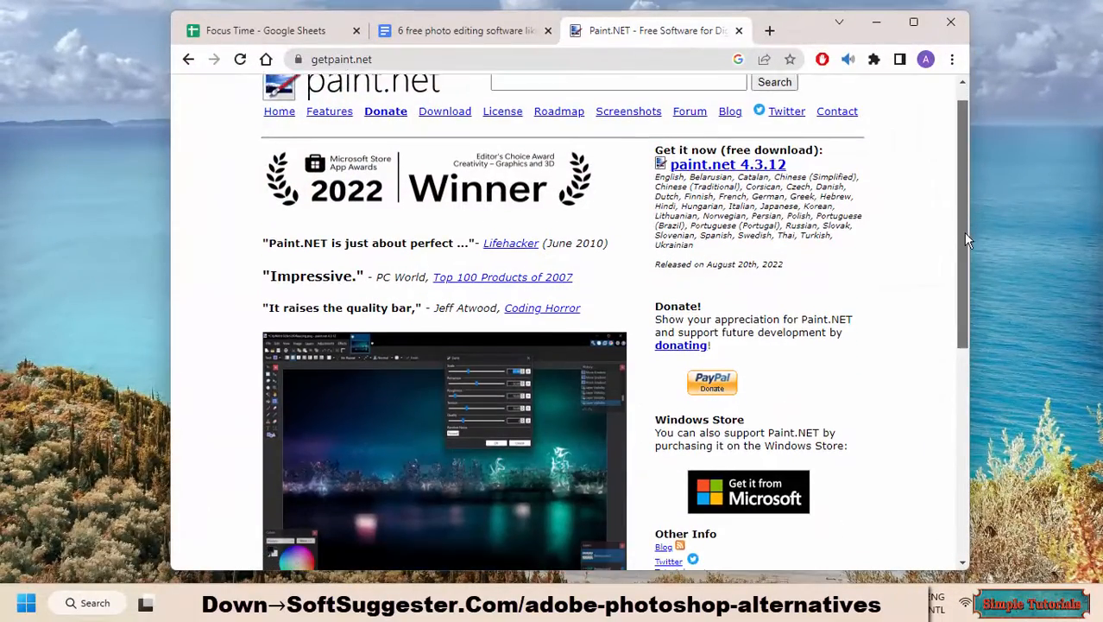
Scroll getpaint.net past the award banner to the screenshot and About section, then move on to PhotoFiltre.
scroll("down", 3)
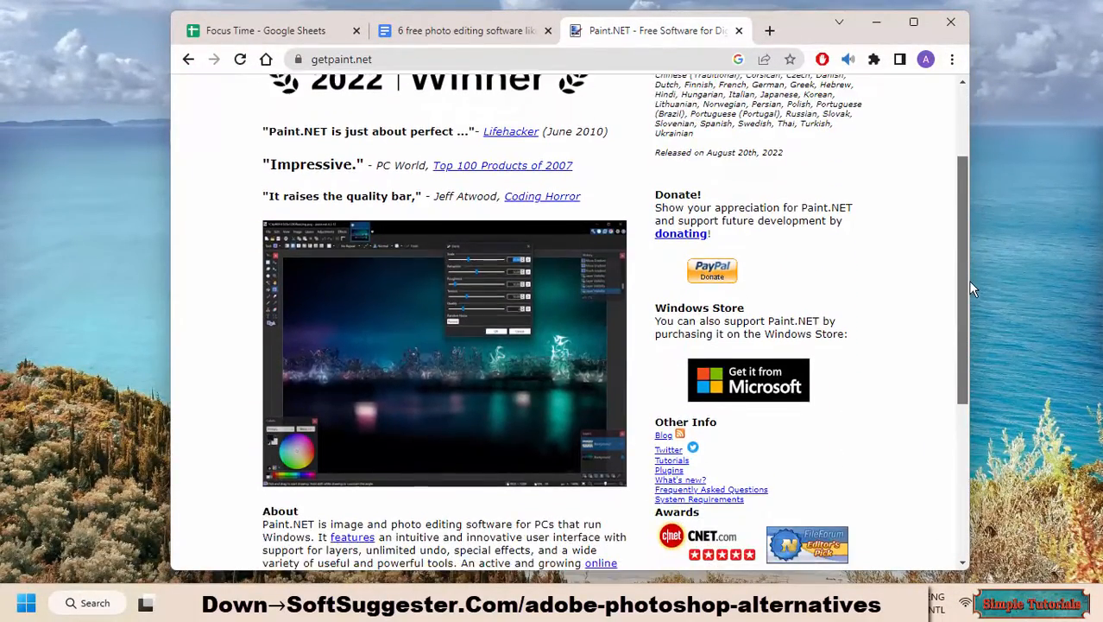
scroll("down", 3)
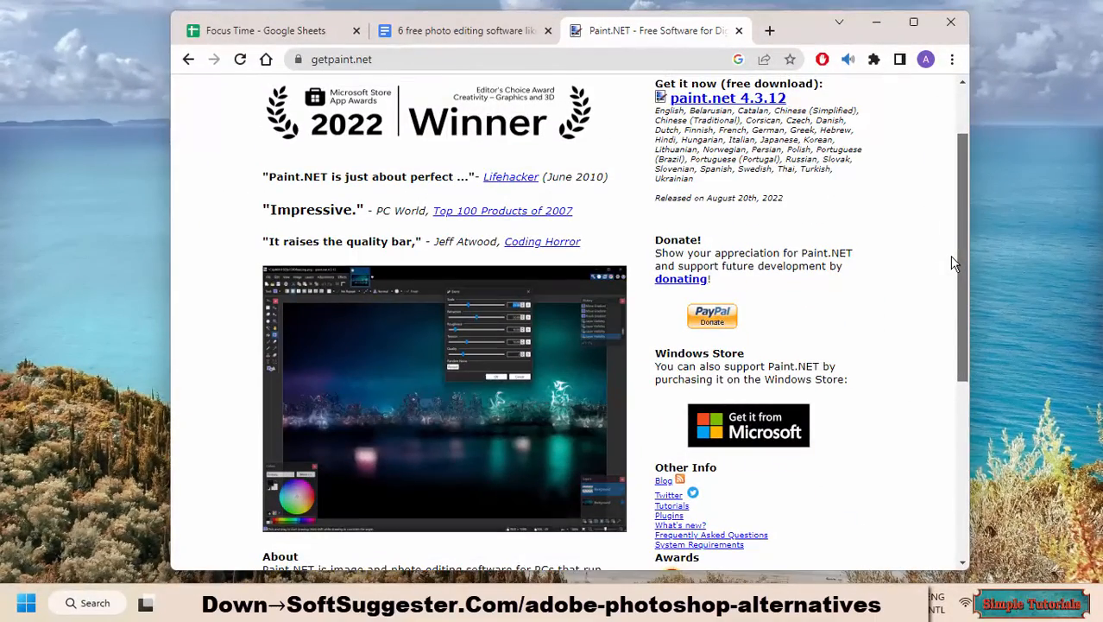
scroll("down", 3)
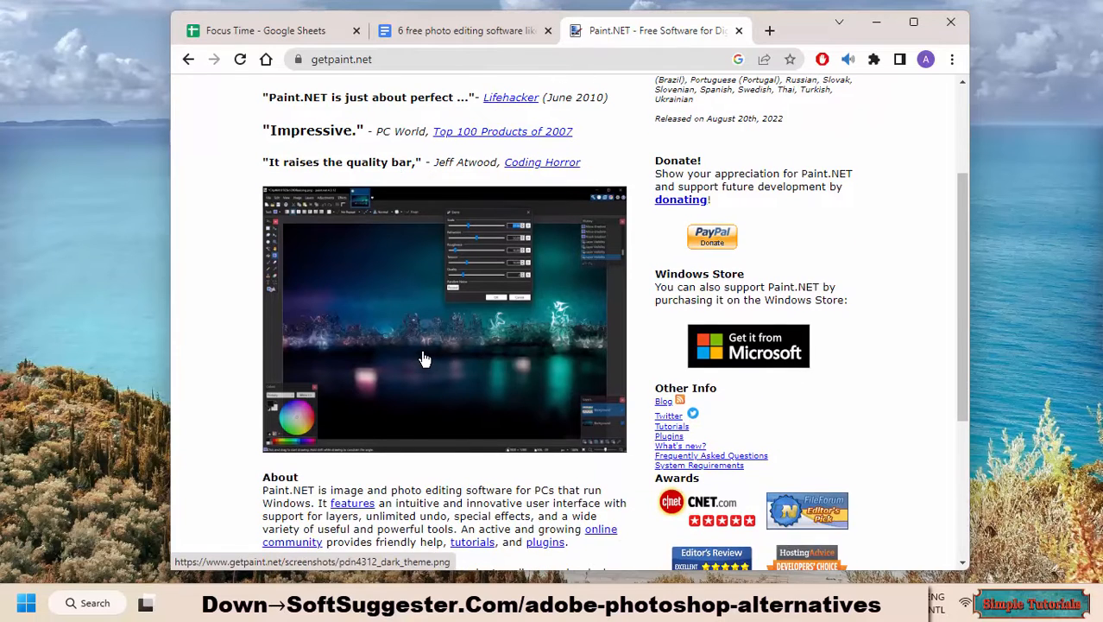
left_click(423, 357)
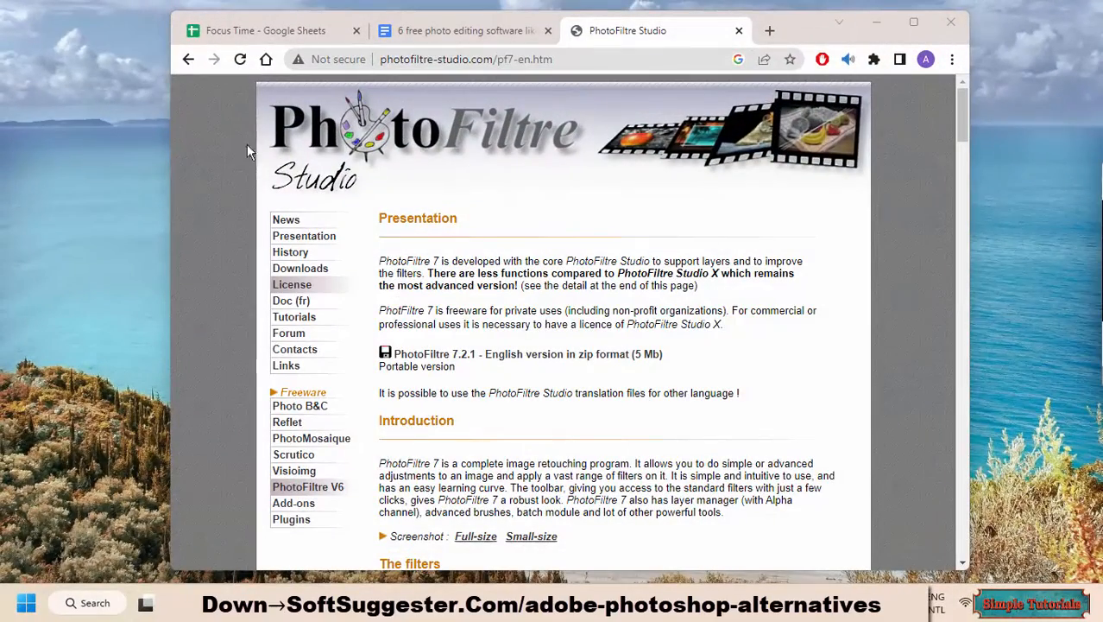
Scroll the PhotoFiltre 7 page through filters, selections, brushes, layers to Automatic Stroke and Fill.
scroll("down", 3)
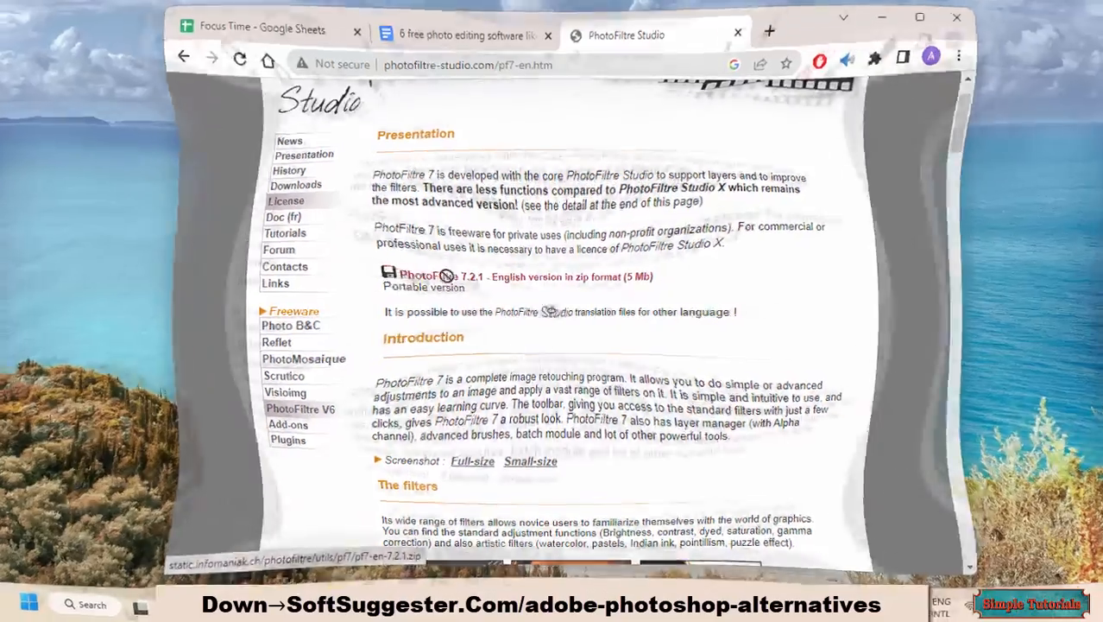
scroll("down", 3)
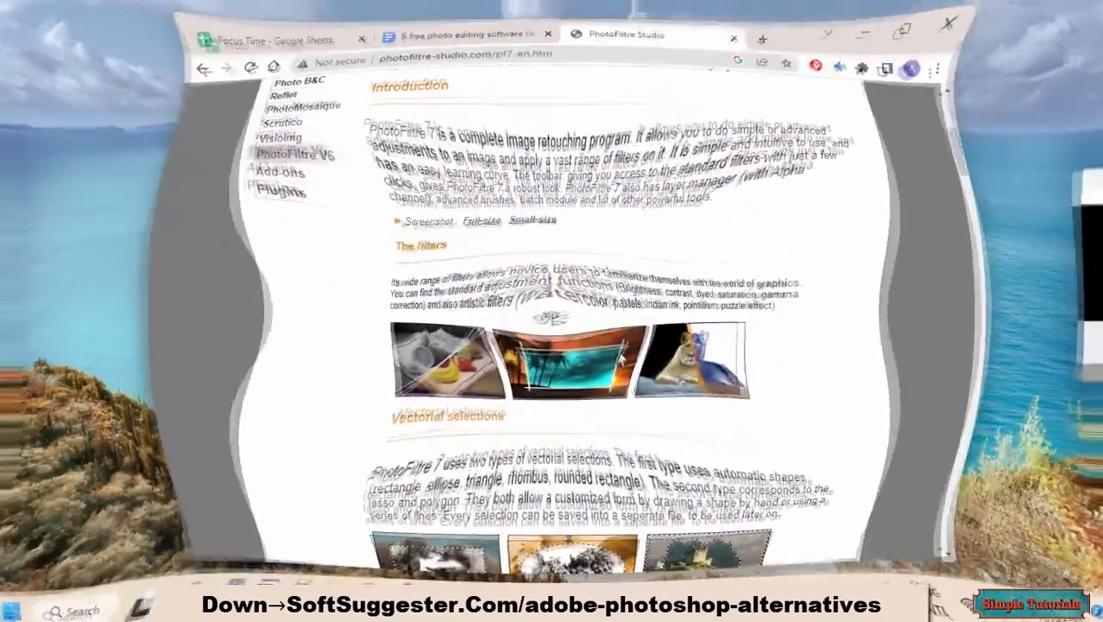
scroll("down", 3)
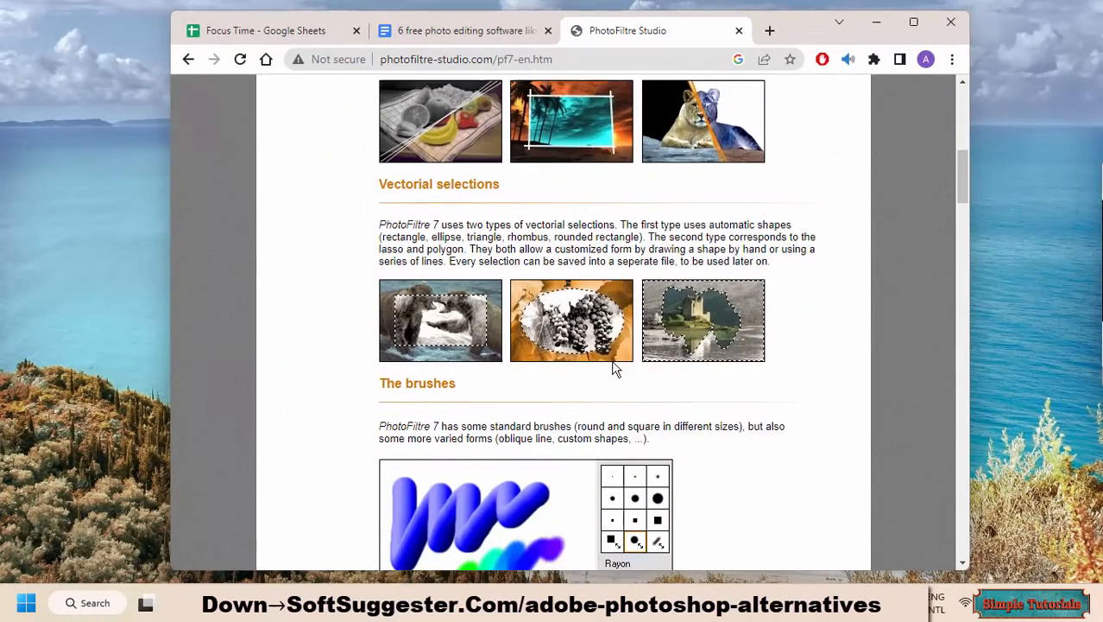
scroll("down", 3)
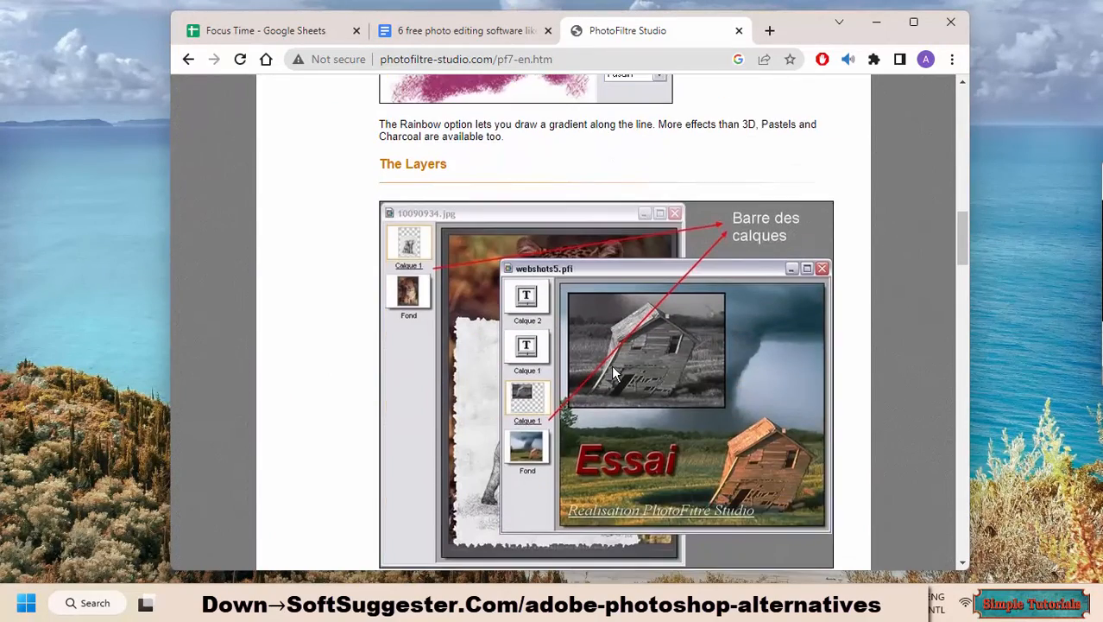
scroll("down", 3)
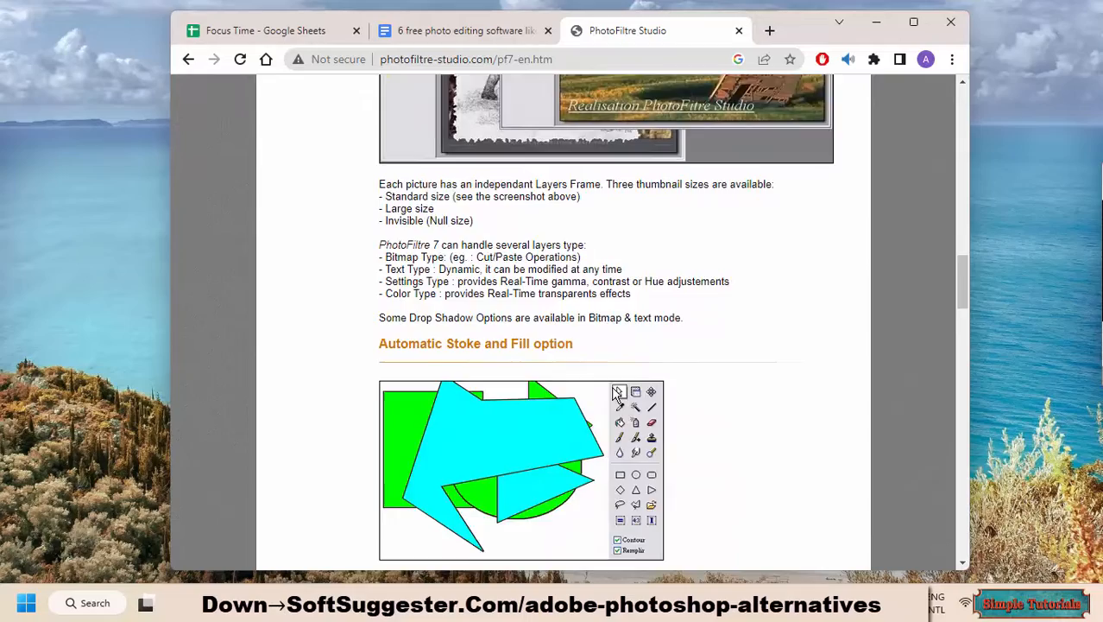
scroll("down", 3)
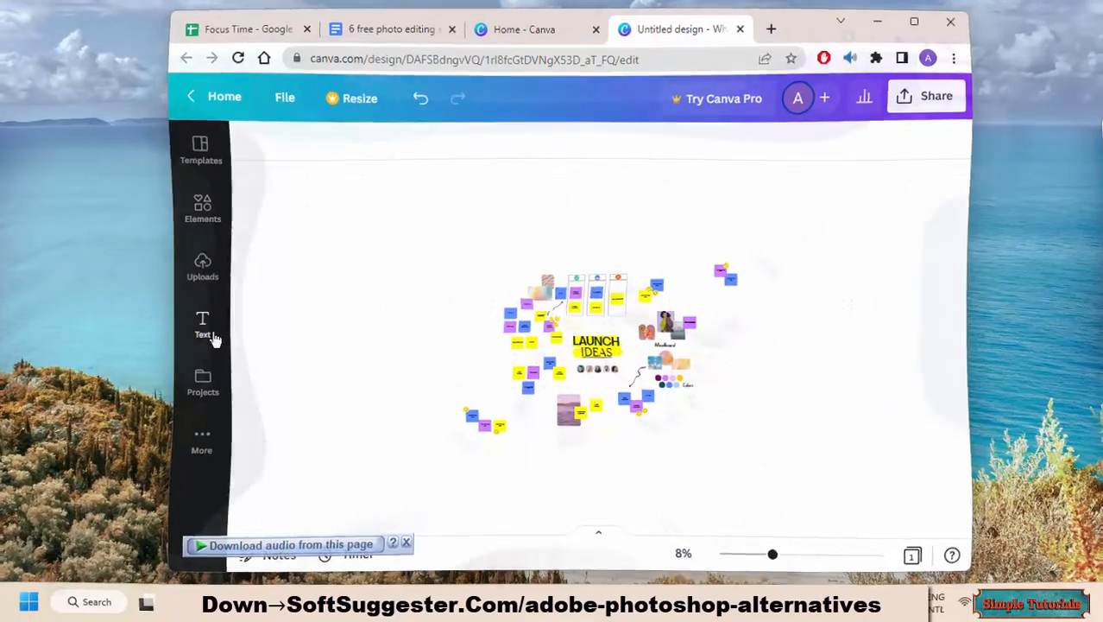
From Canva's Elements panel, place a pink sticky note above the Launch Ideas board.
left_click(202, 326)
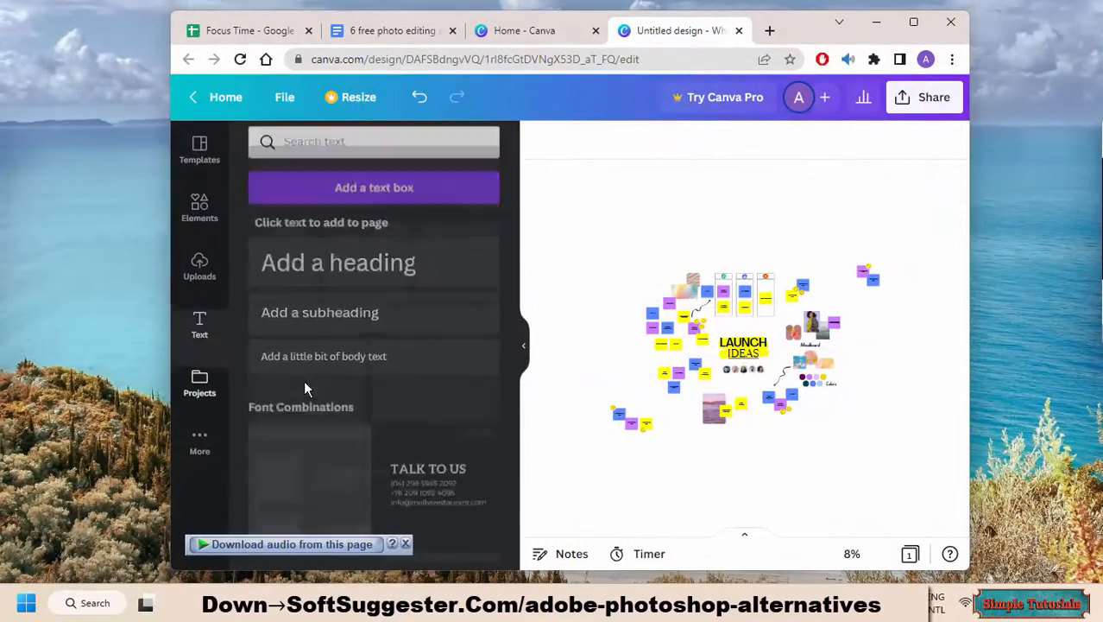
left_click(201, 208)
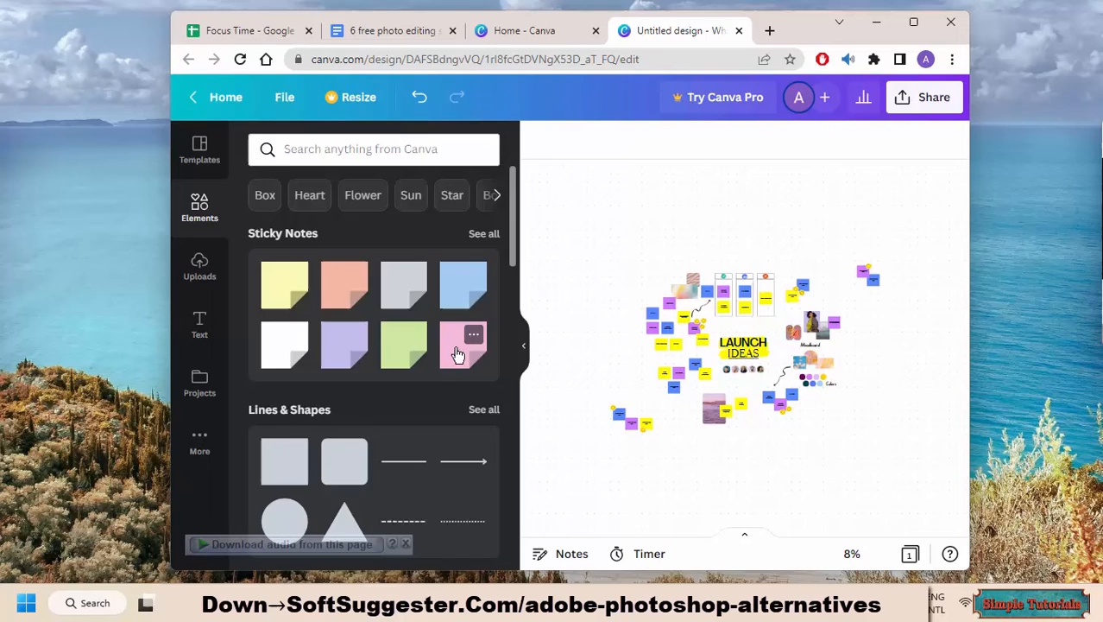
left_click(463, 345)
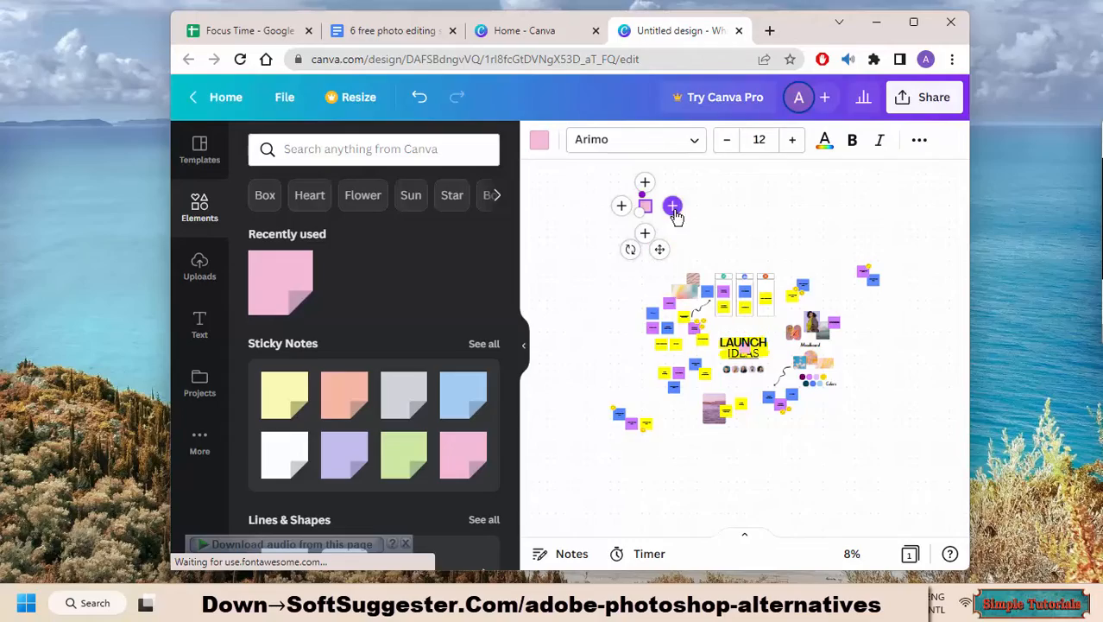
left_click(658, 31)
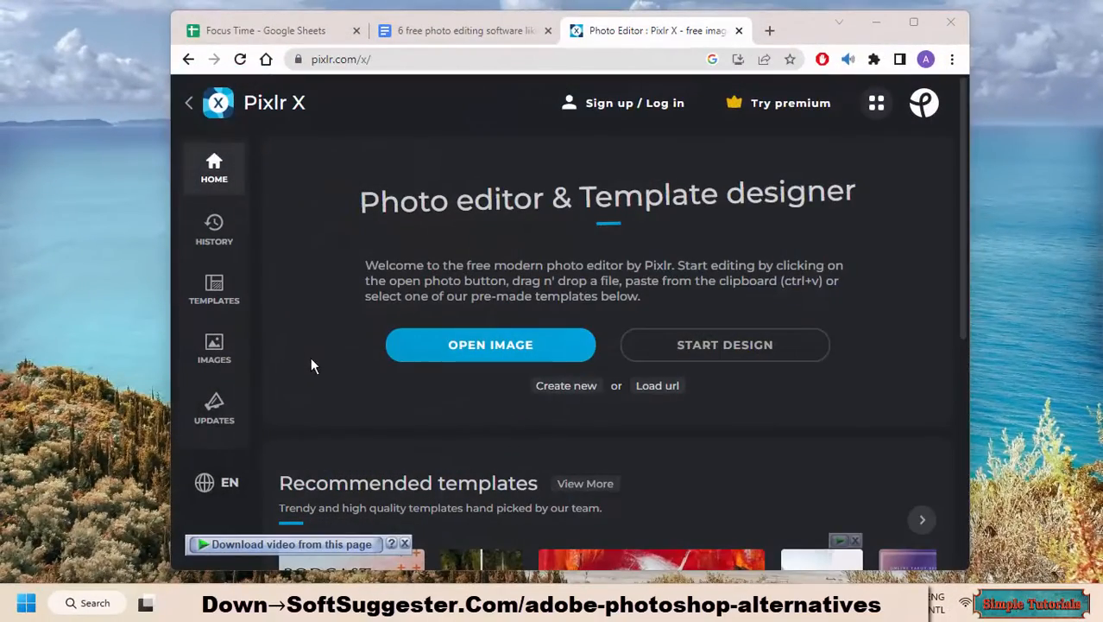
mouse_move(677, 354)
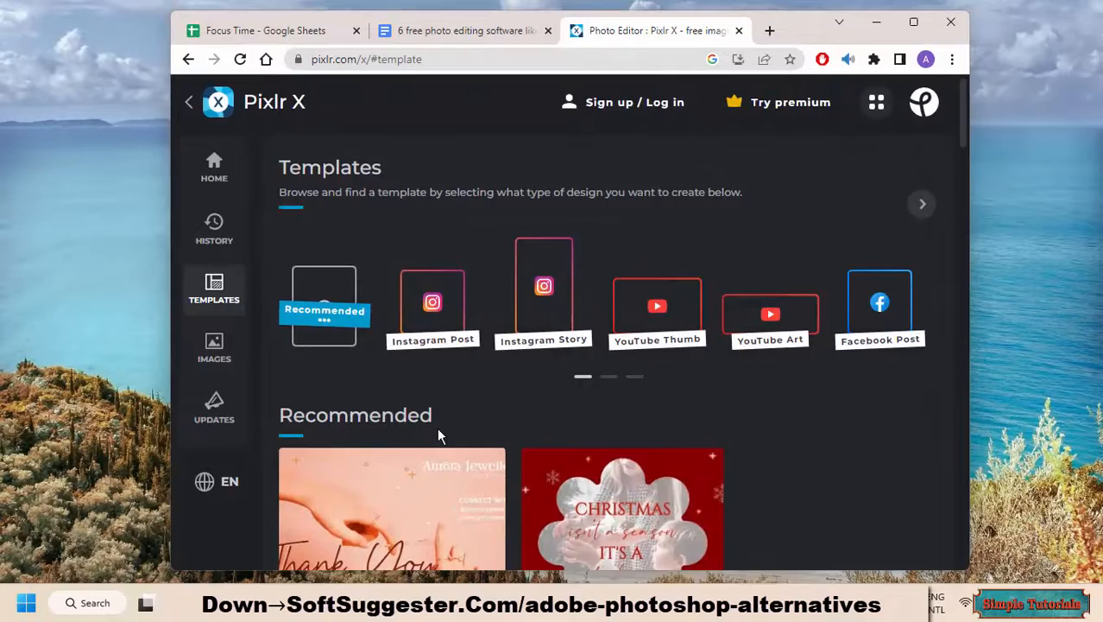
Scroll down through Pixlr X's Recommended templates in the gallery.
scroll("down", 3)
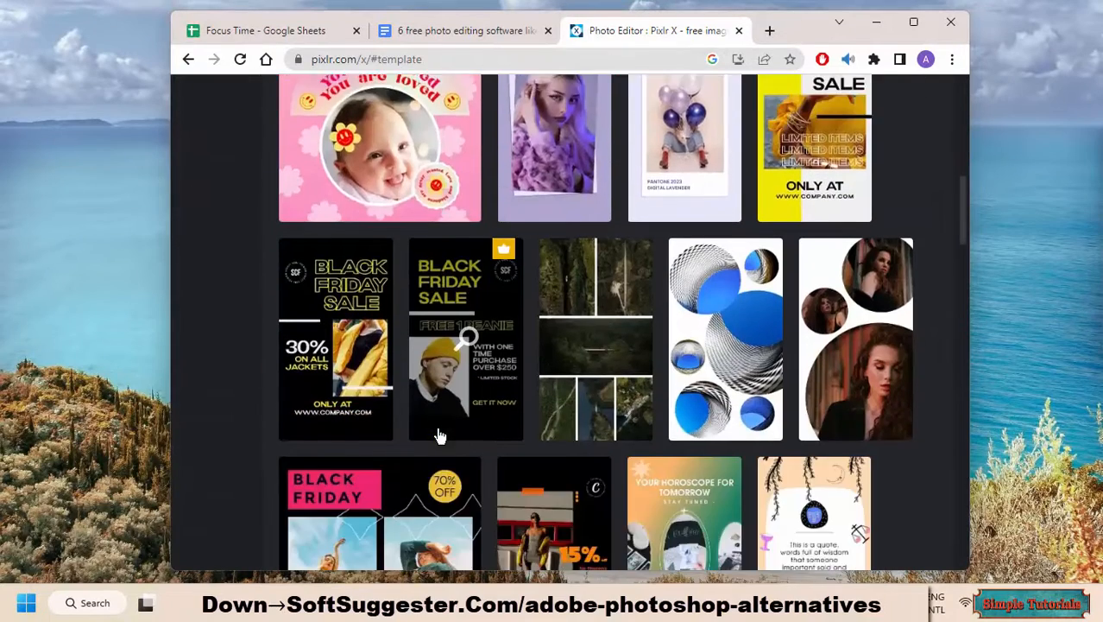
scroll("down", 3)
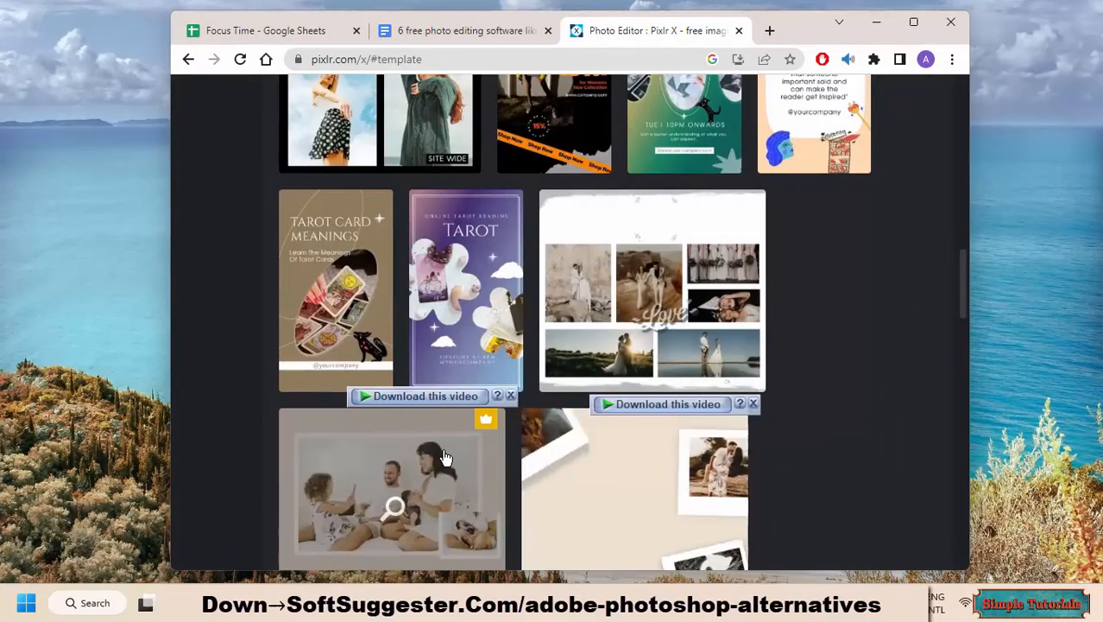
scroll("down", 3)
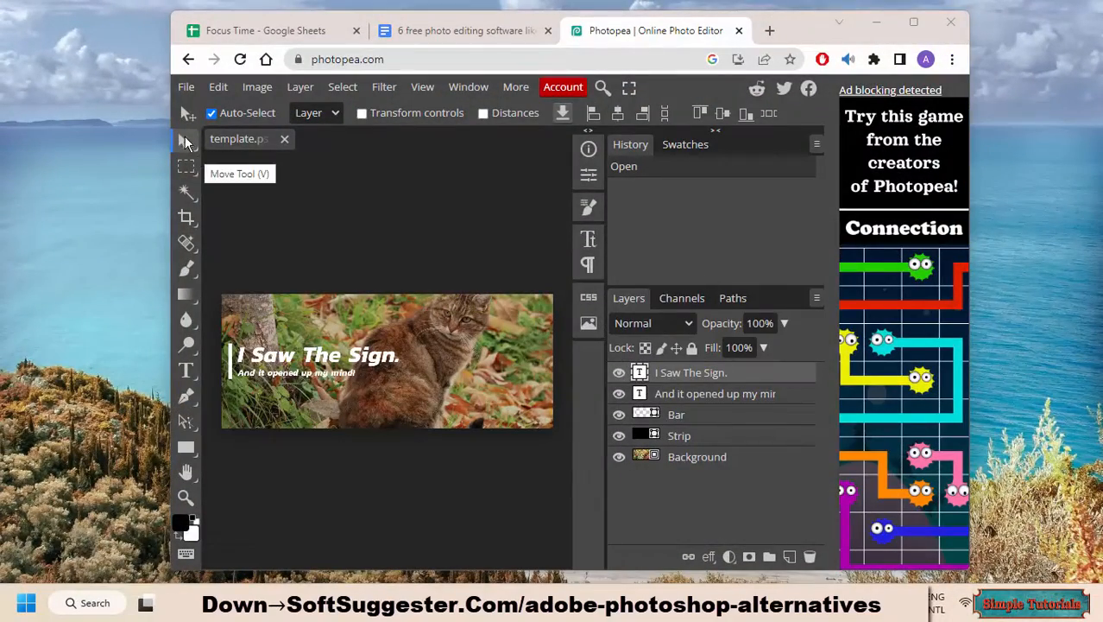
Drag the 'I Saw The Sign.' headline right and the subtitle up to the banner top.
left_click(186, 165)
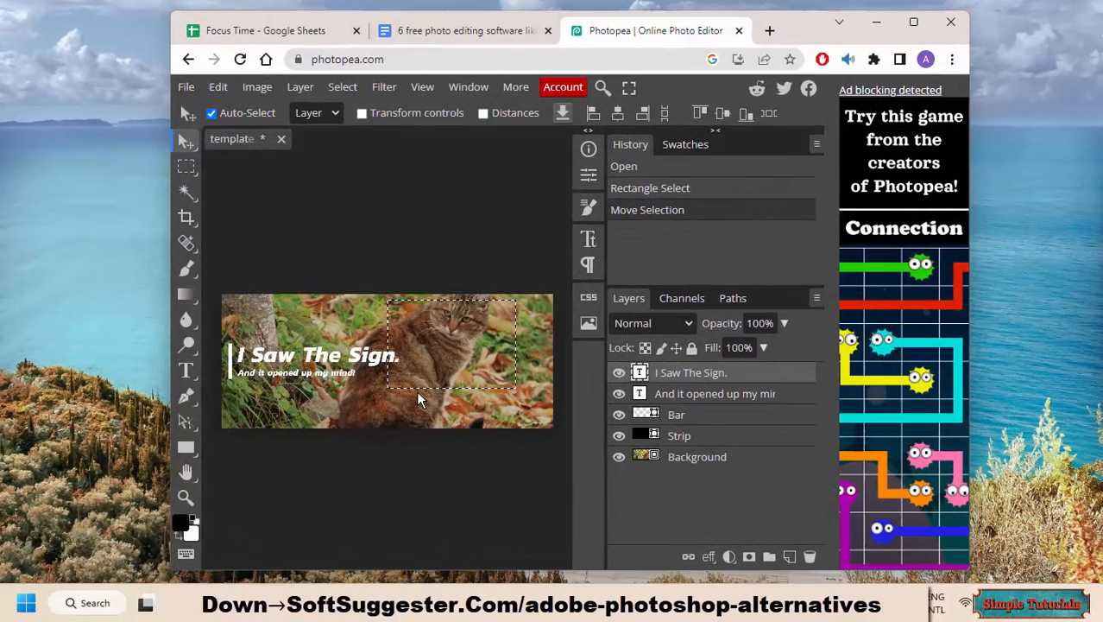
left_click_drag(320, 356, 401, 390)
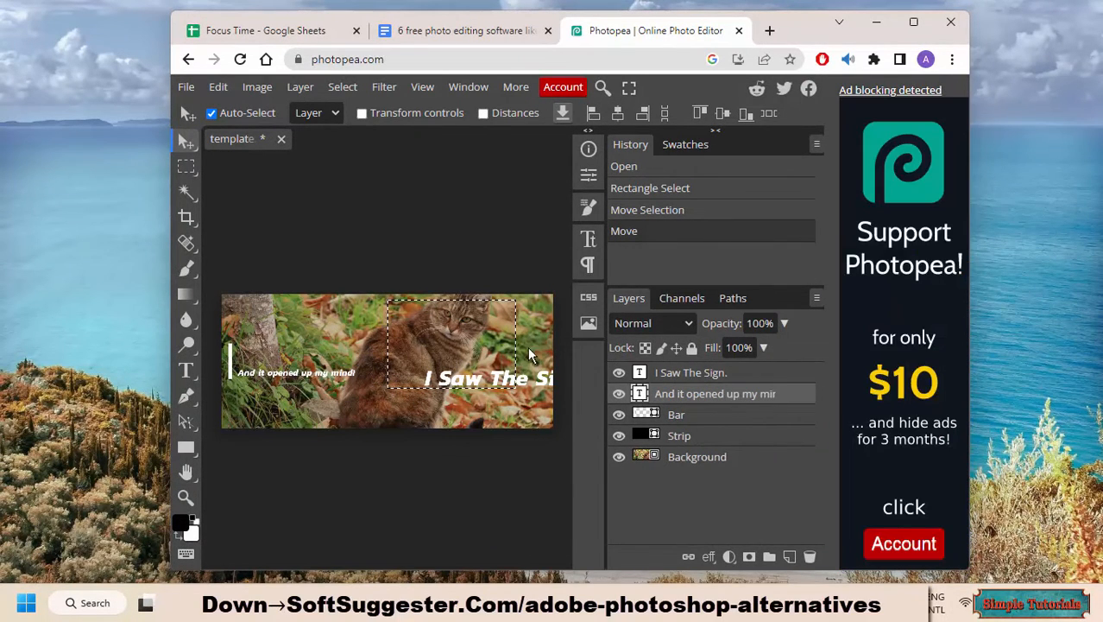
left_click_drag(297, 373, 367, 321)
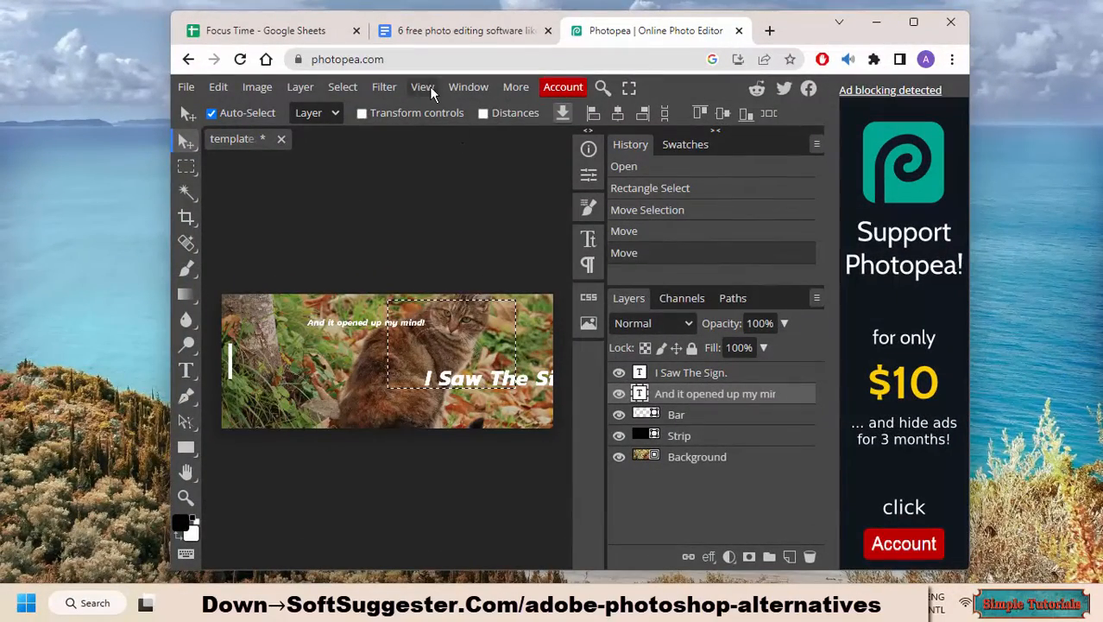
left_click(384, 86)
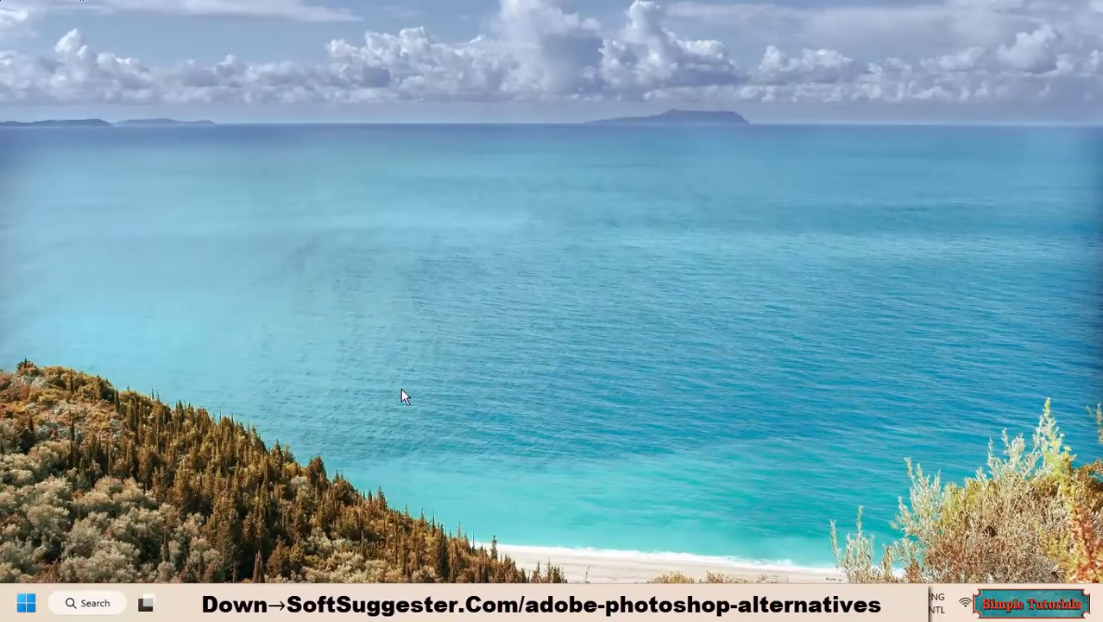
mouse_move(631, 573)
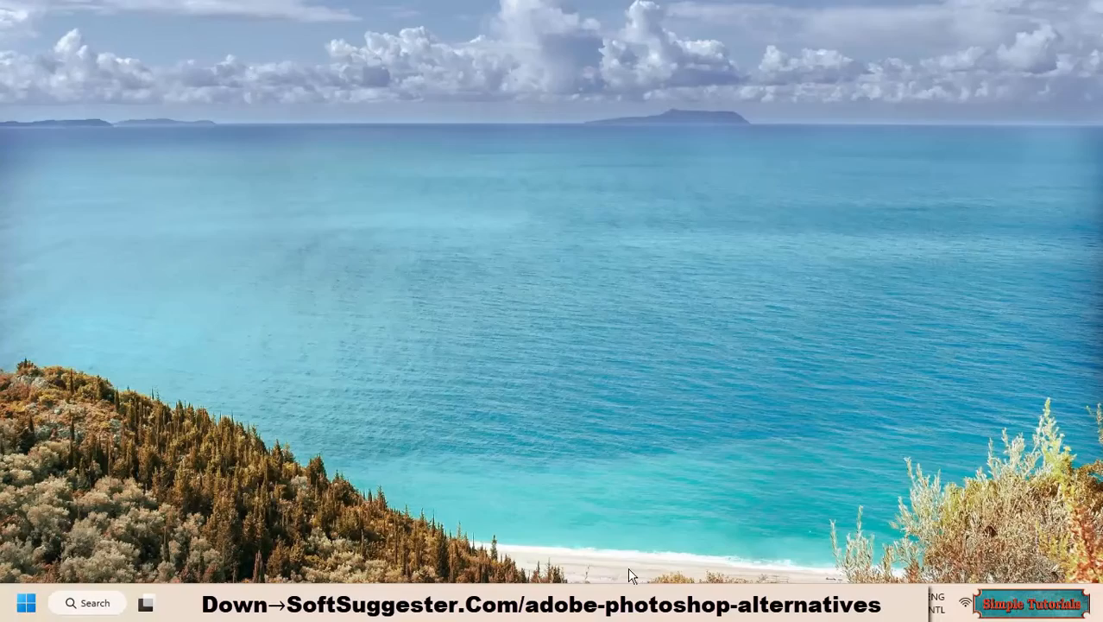
mouse_move(291, 159)
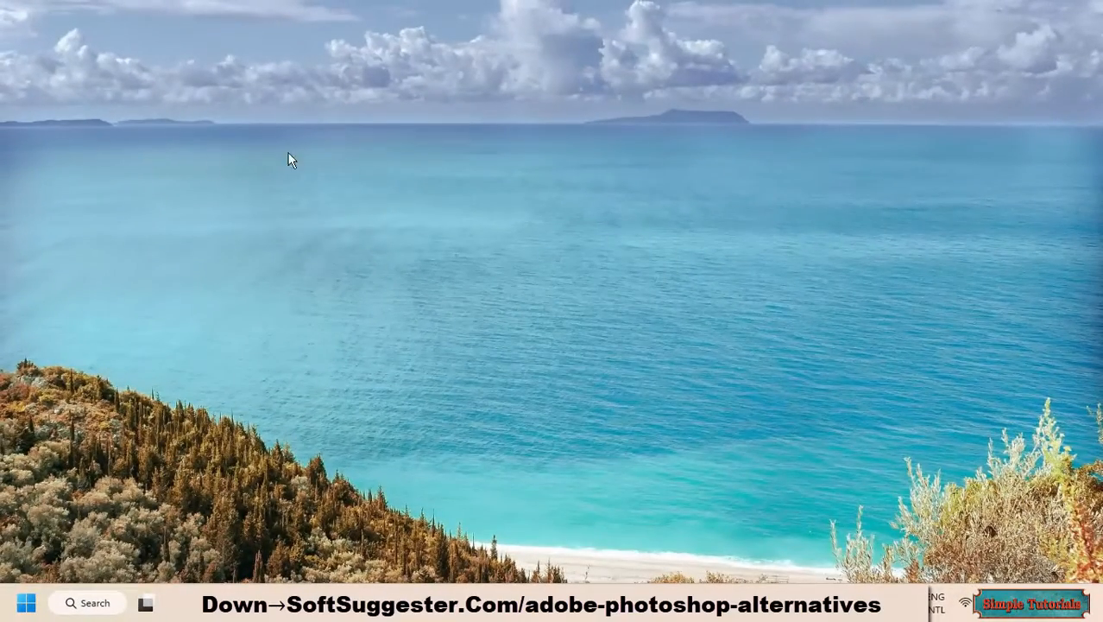
mouse_move(118, 420)
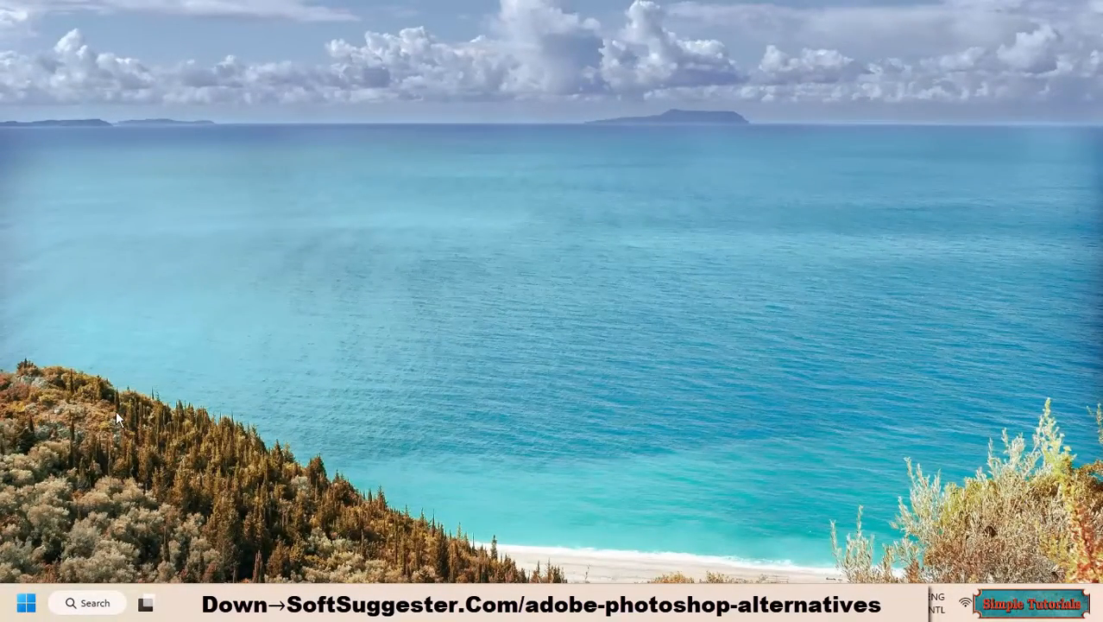
mouse_move(832, 494)
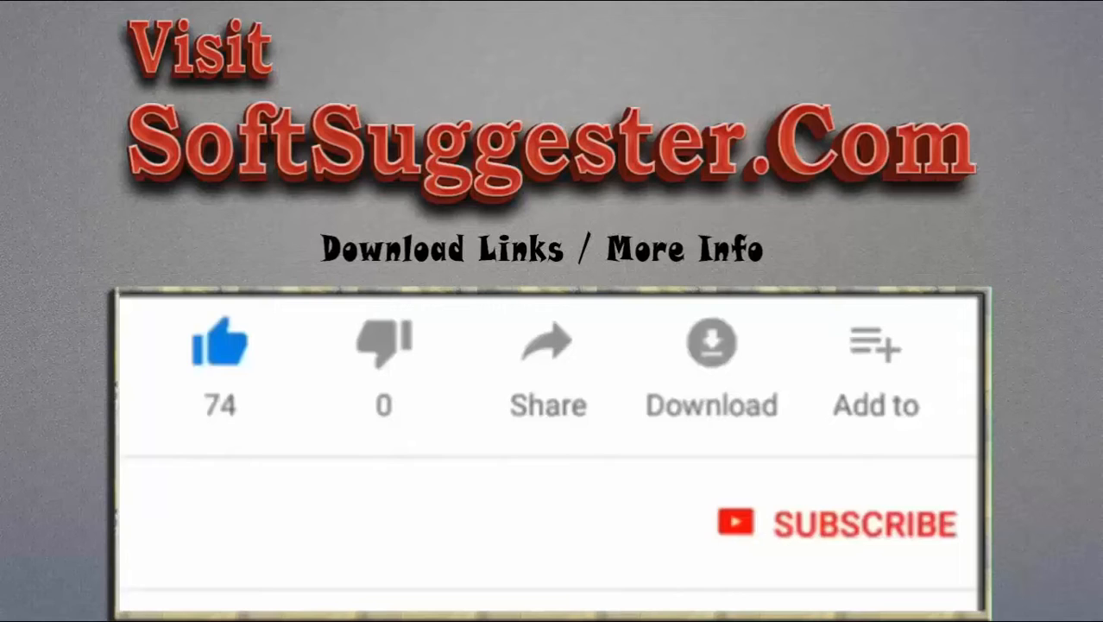
left_click(219, 344)
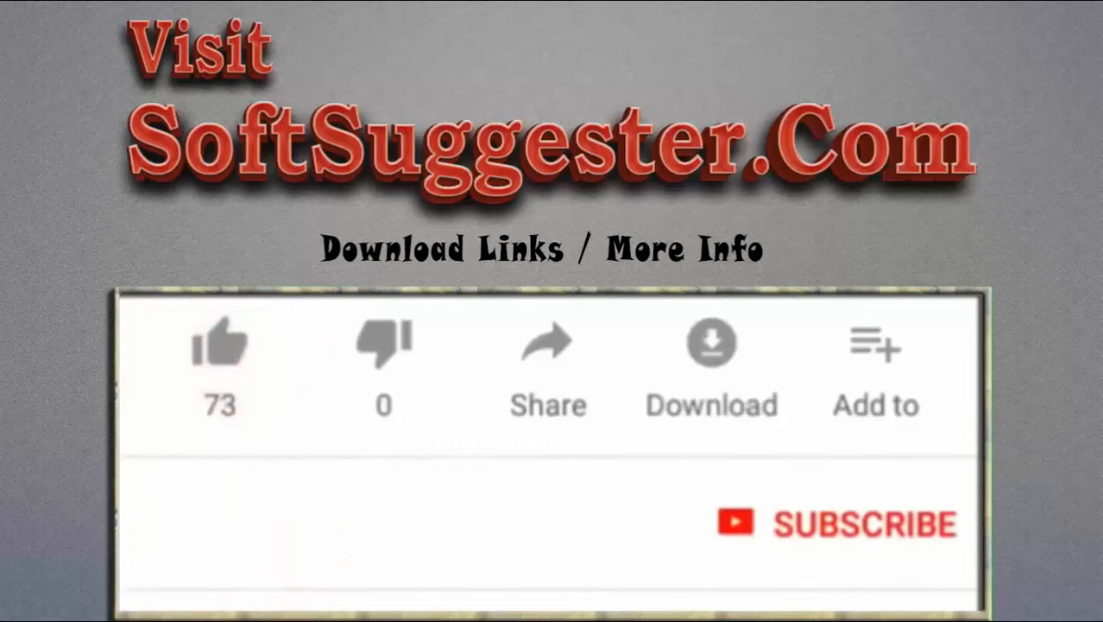
left_click(221, 345)
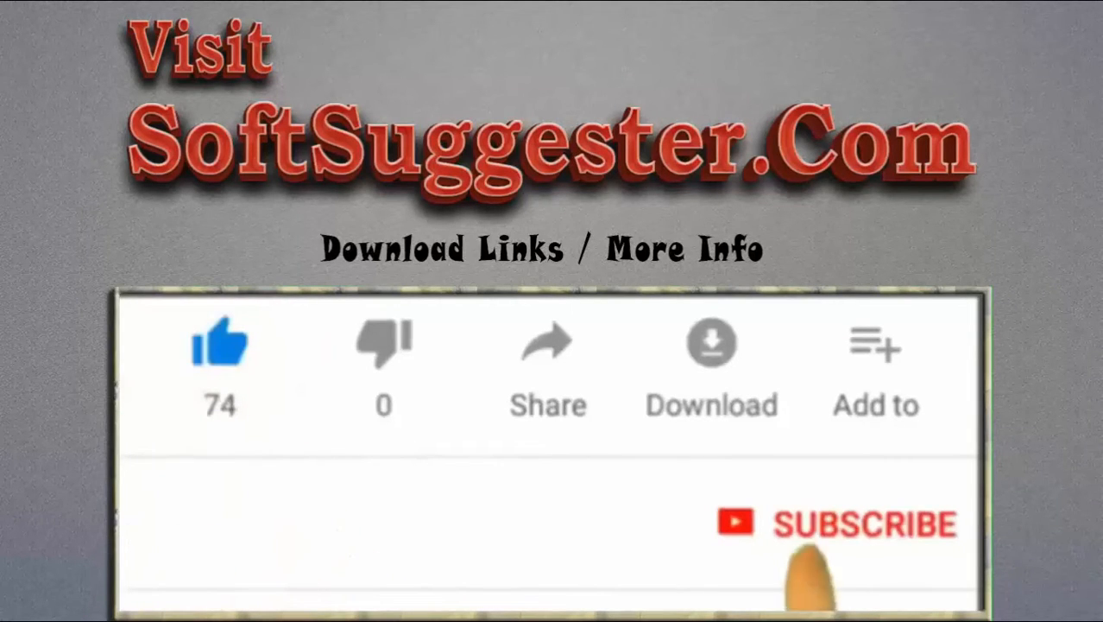